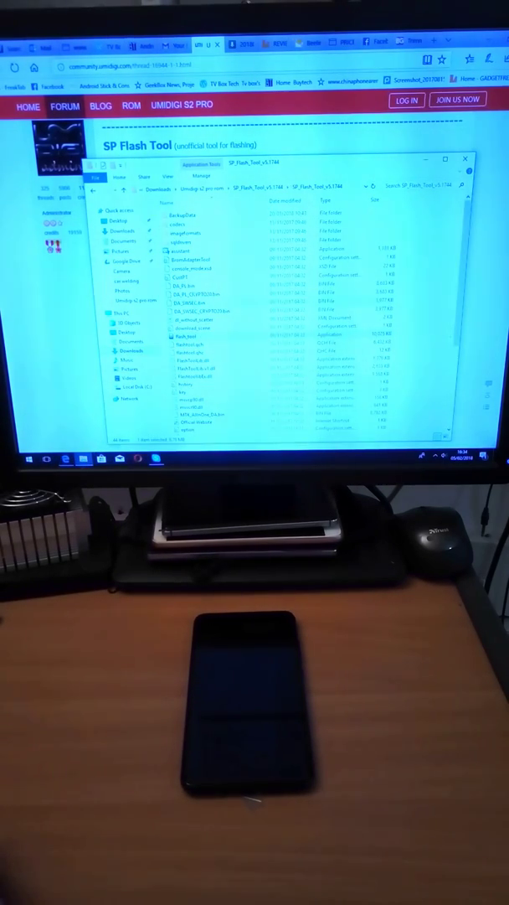
Run flash_tool.exe from the SP_Flash_Tool_v5.1744 folder as administrator
{"action": "right_click", "coordinate": [180, 337]}
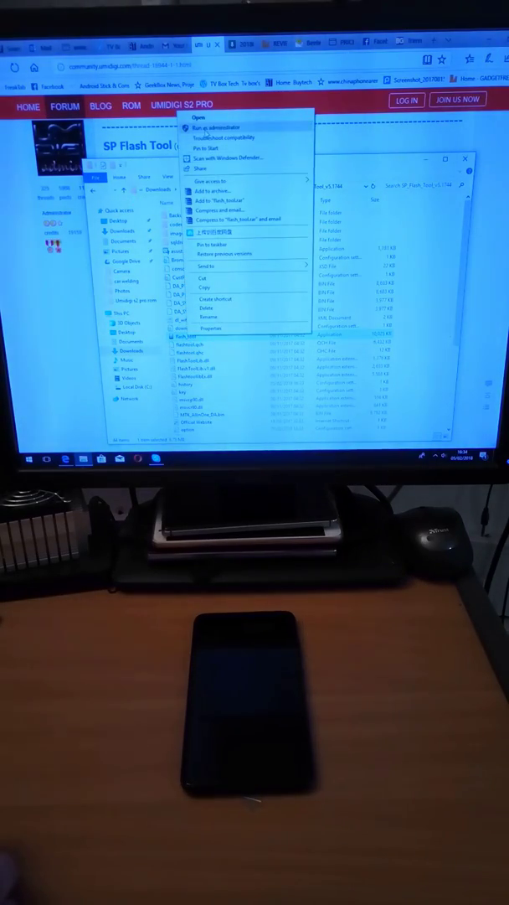
{"action": "left_click", "coordinate": [209, 126]}
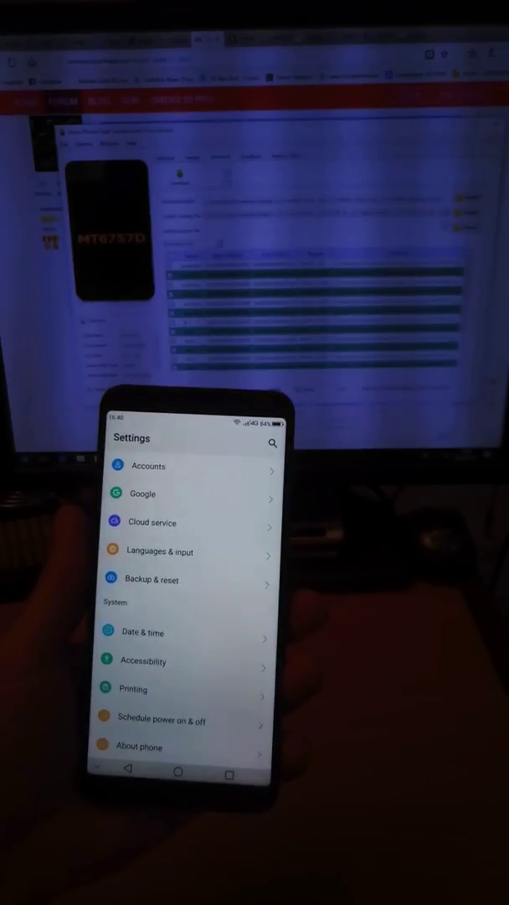
Open About phone status to confirm build UMIDIGI_S2_PRO_V1.0_20180201_Basic
{"action": "left_click", "coordinate": [138, 745]}
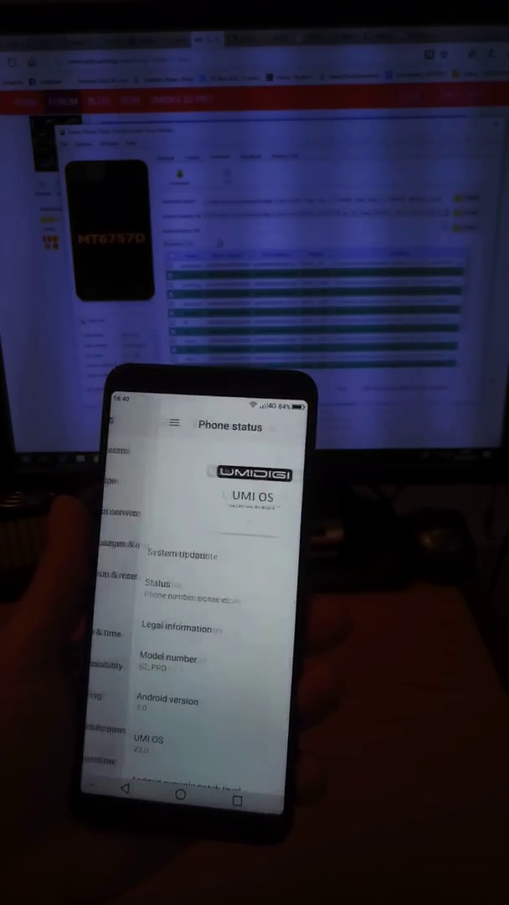
{"action": "scroll", "scroll_direction": "down", "scroll_amount": 3}
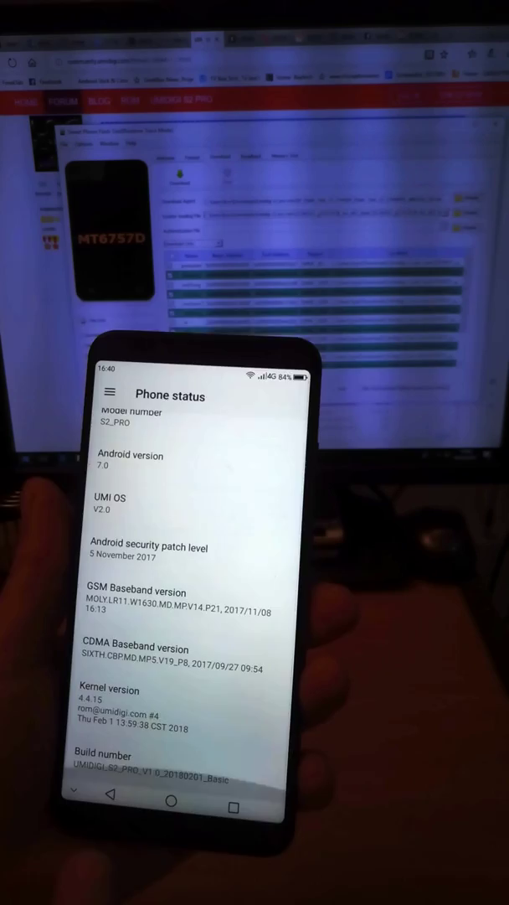